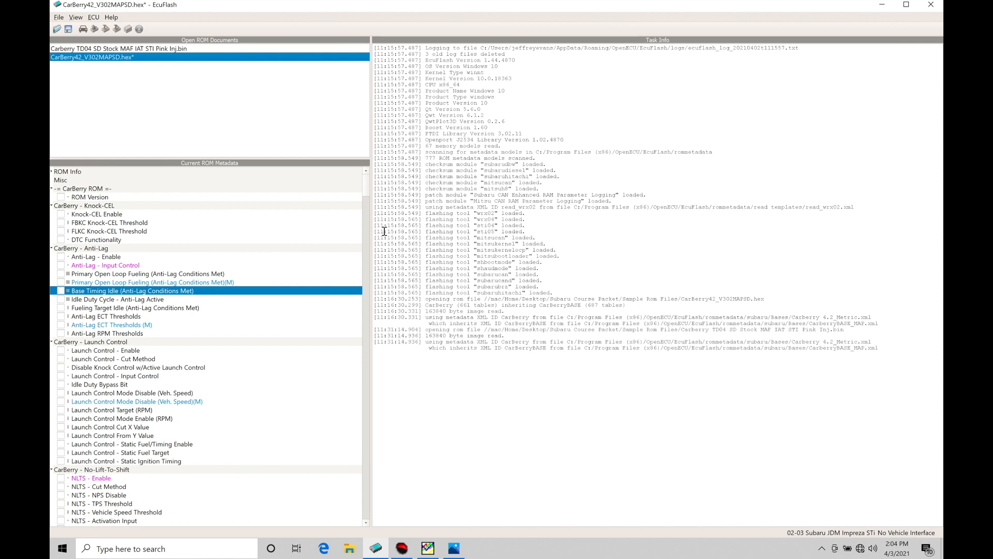
mouse_move(118, 350)
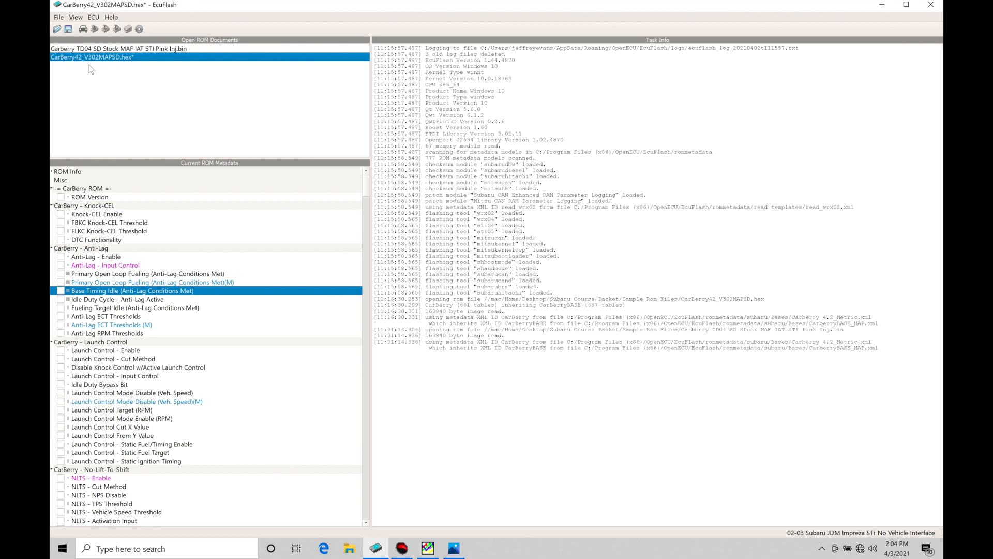
mouse_move(86, 81)
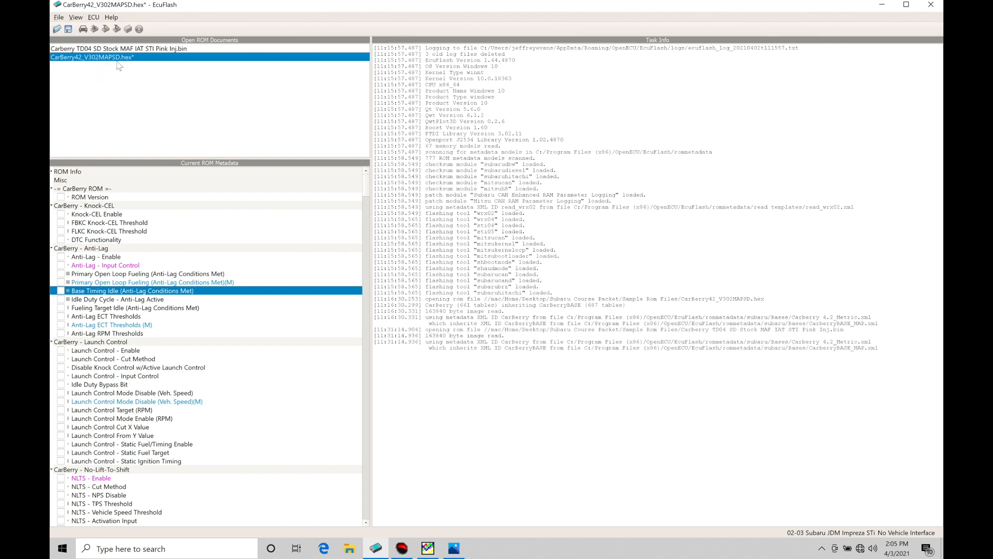
mouse_move(109, 72)
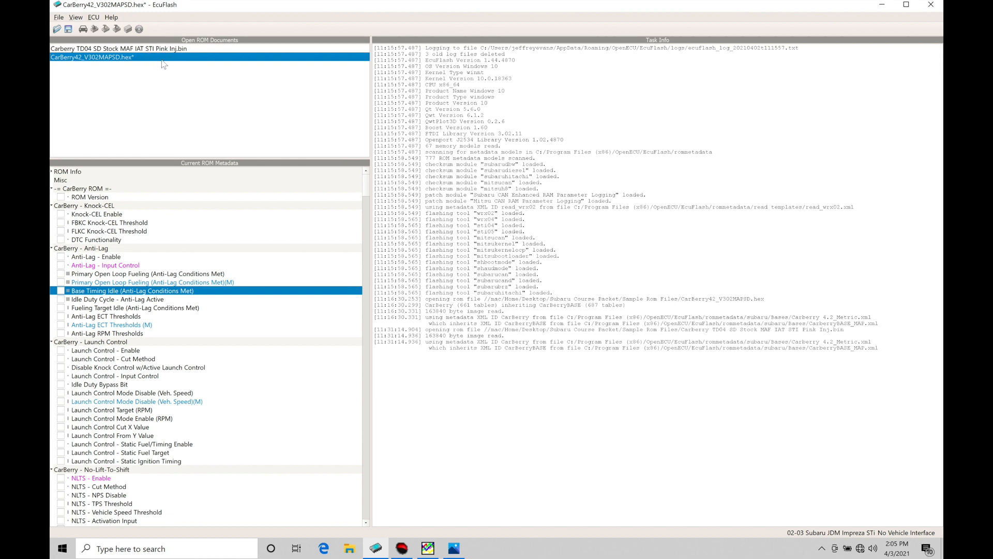
mouse_move(166, 49)
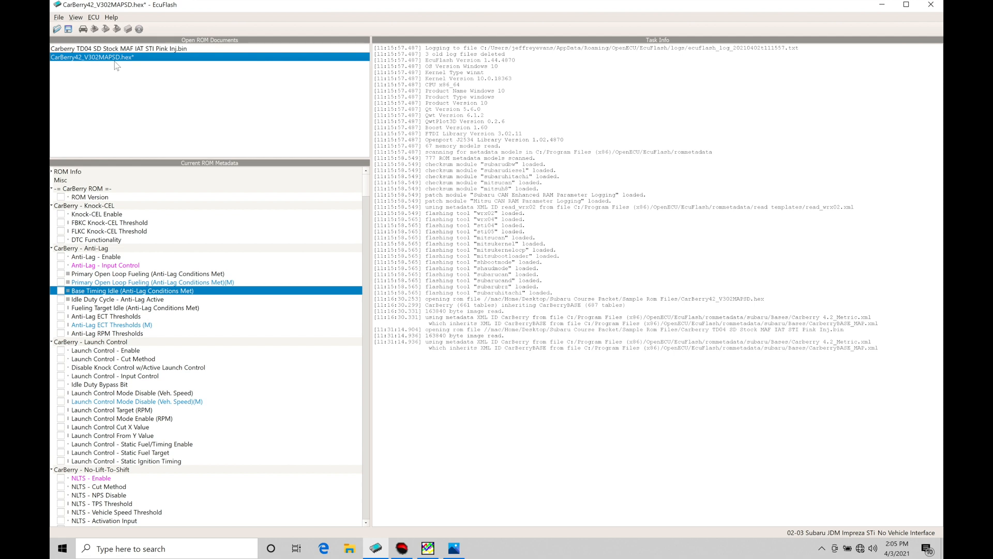
mouse_move(109, 87)
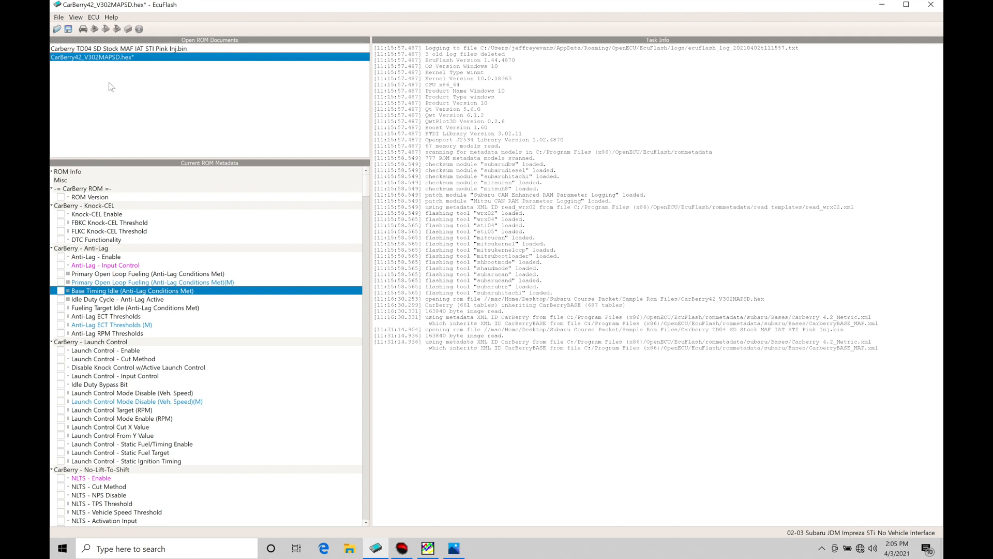
mouse_move(116, 307)
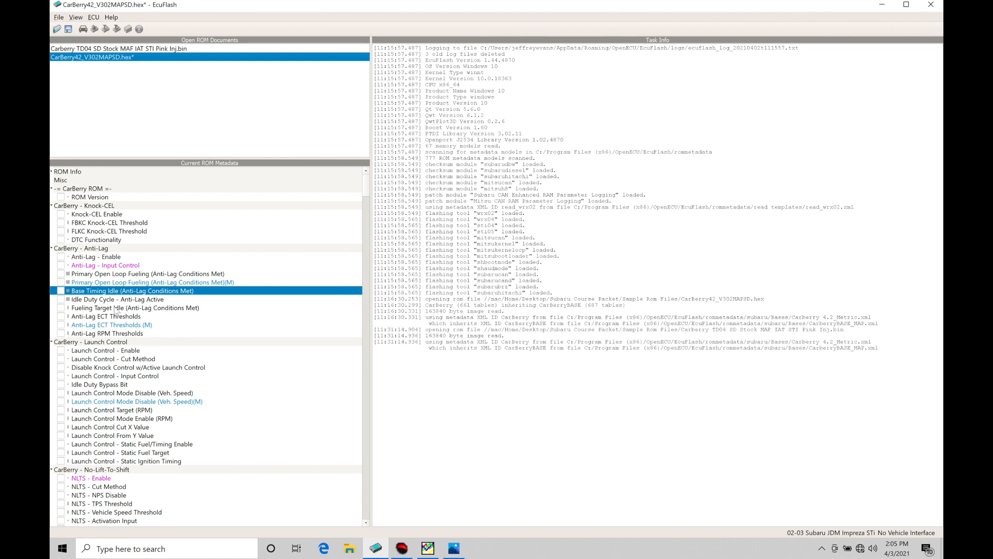
mouse_move(141, 50)
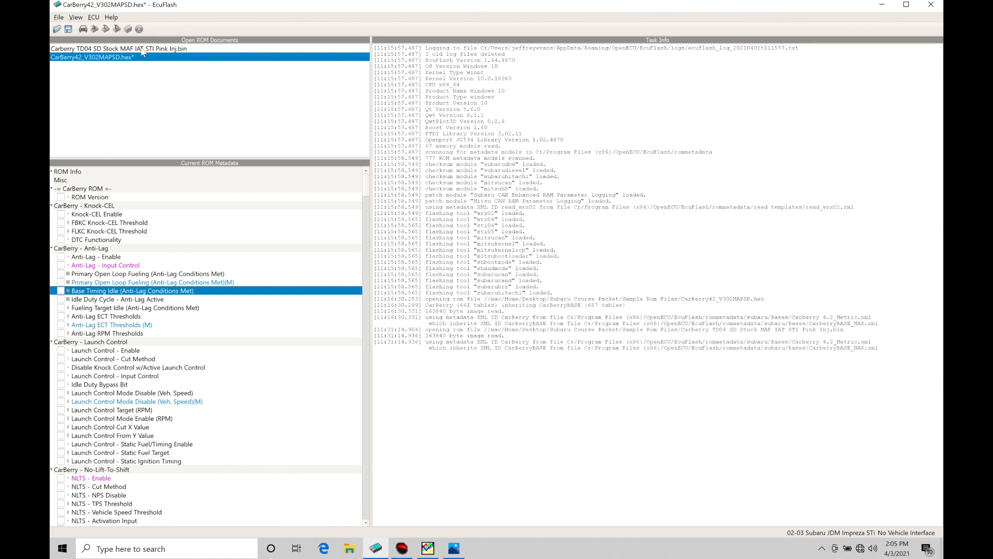
mouse_move(120, 67)
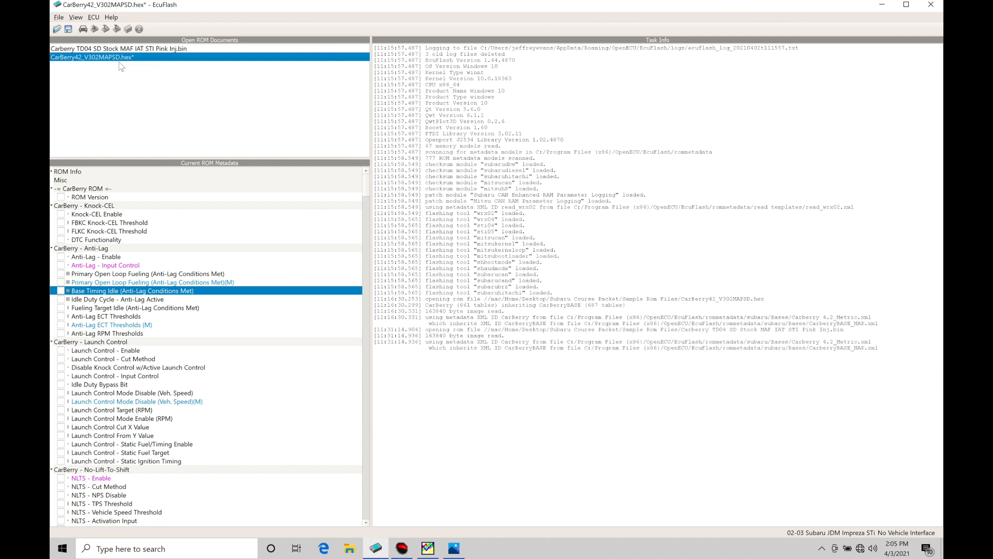
mouse_move(108, 232)
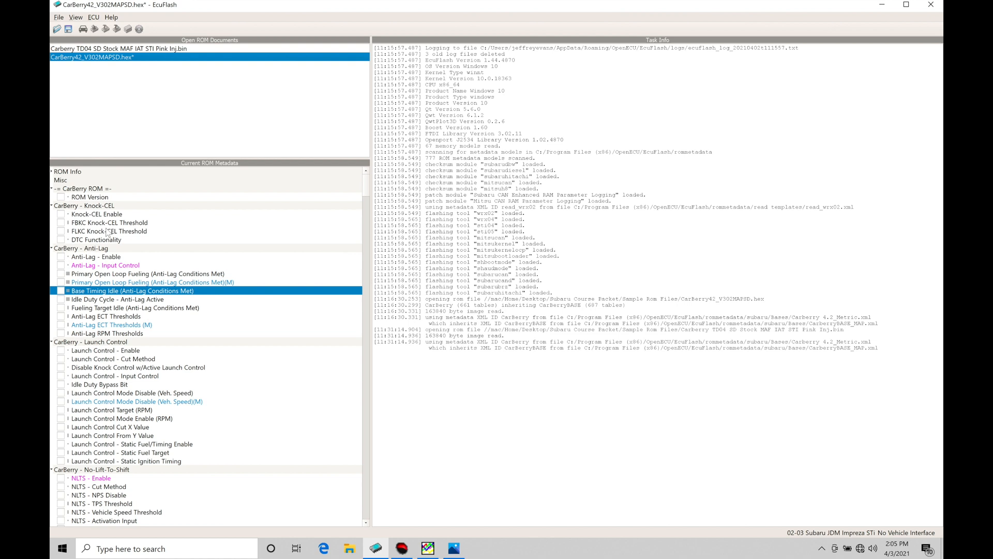
mouse_move(135, 290)
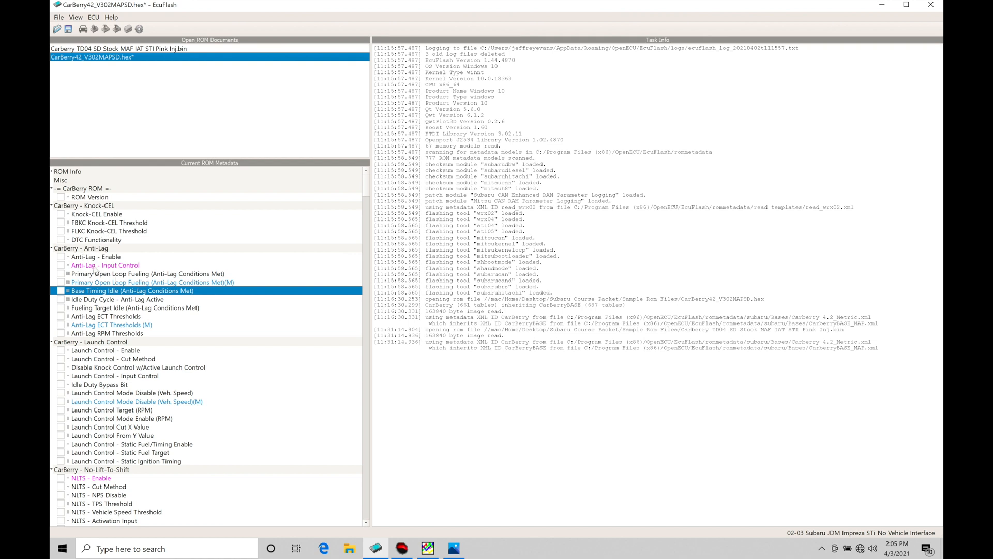
mouse_move(173, 337)
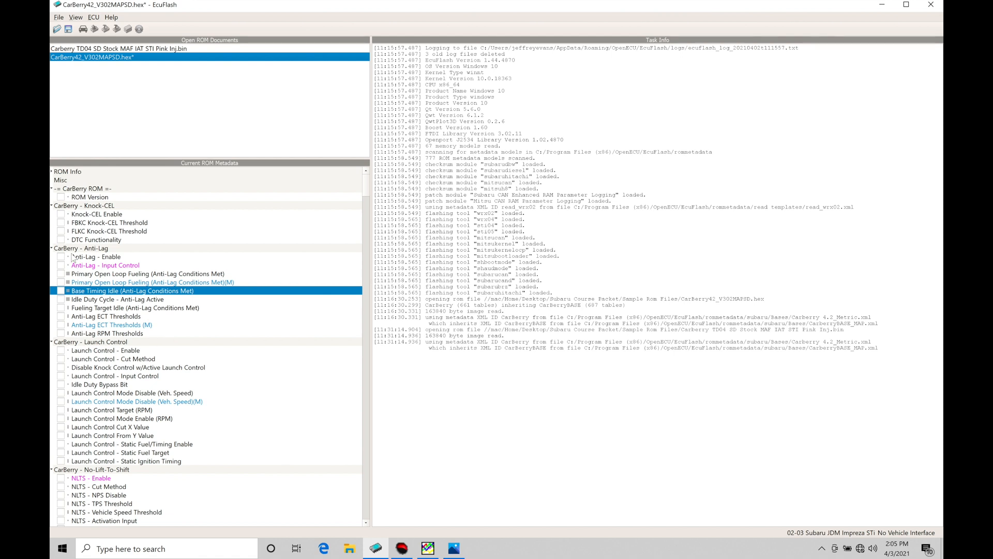
Open Anti-Lag - Enable and confirm its value is set to enabled.
click(61, 257)
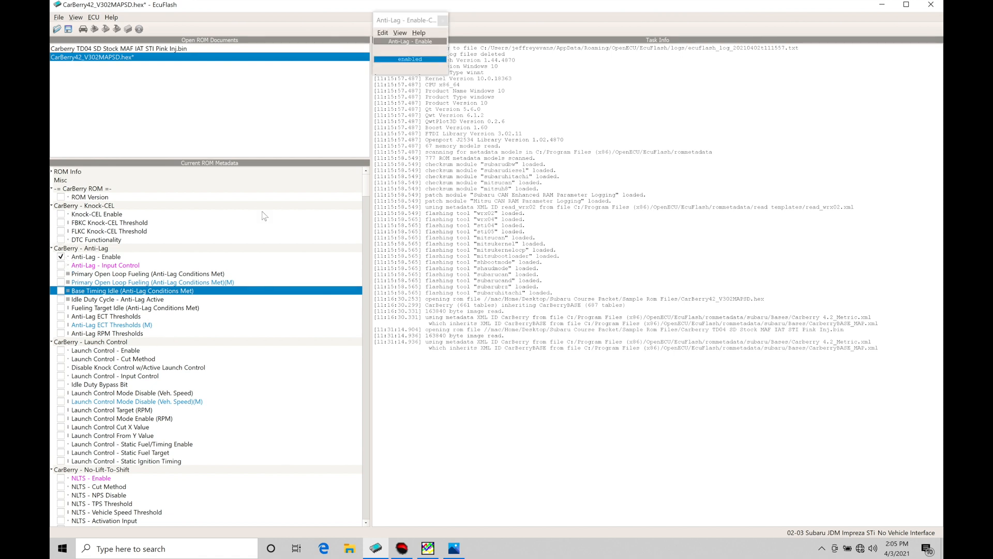
mouse_move(419, 74)
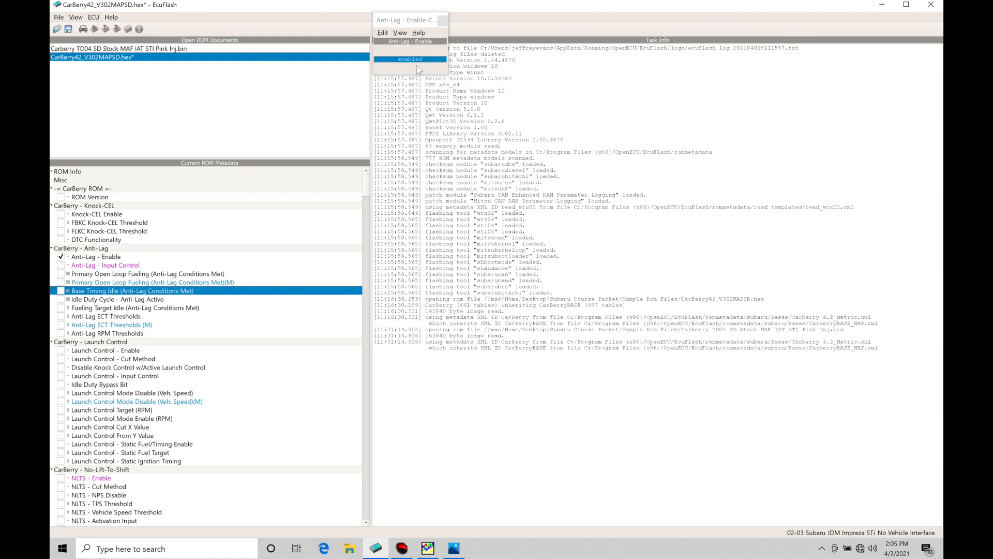
mouse_move(420, 61)
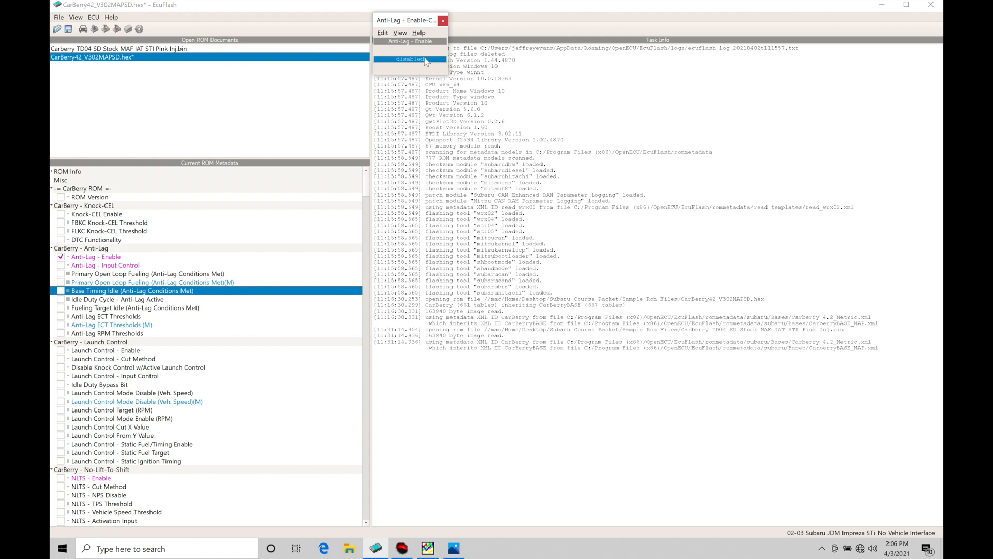
mouse_move(426, 76)
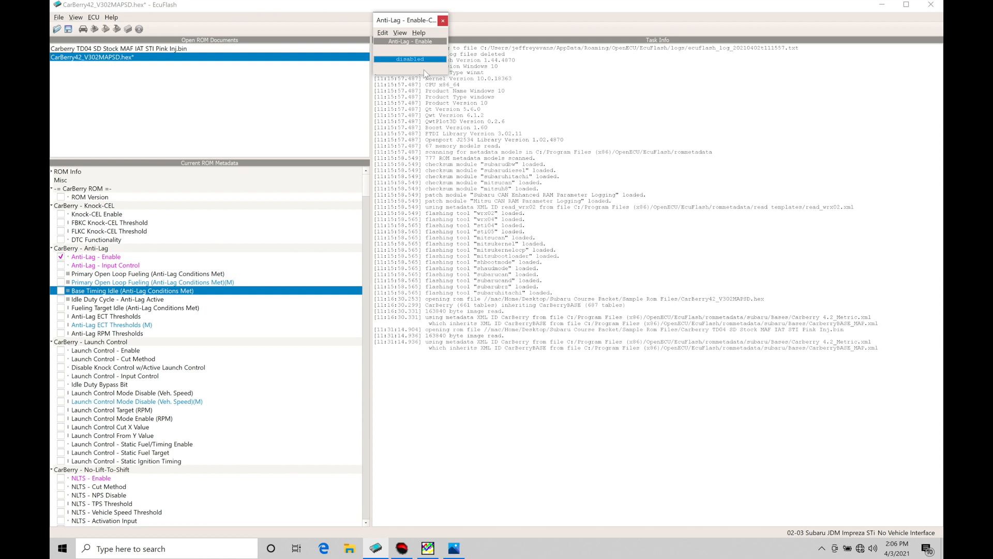
mouse_move(401, 72)
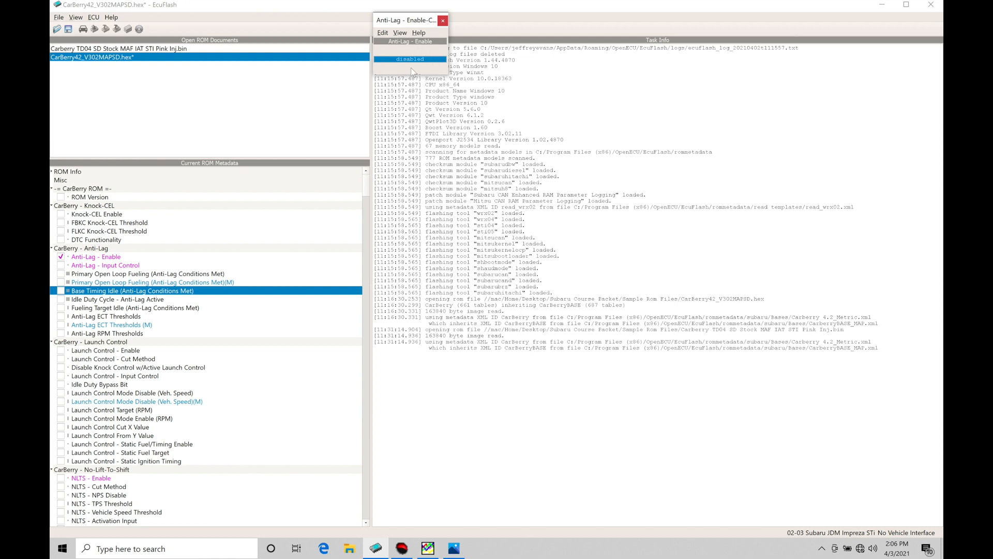
mouse_move(431, 63)
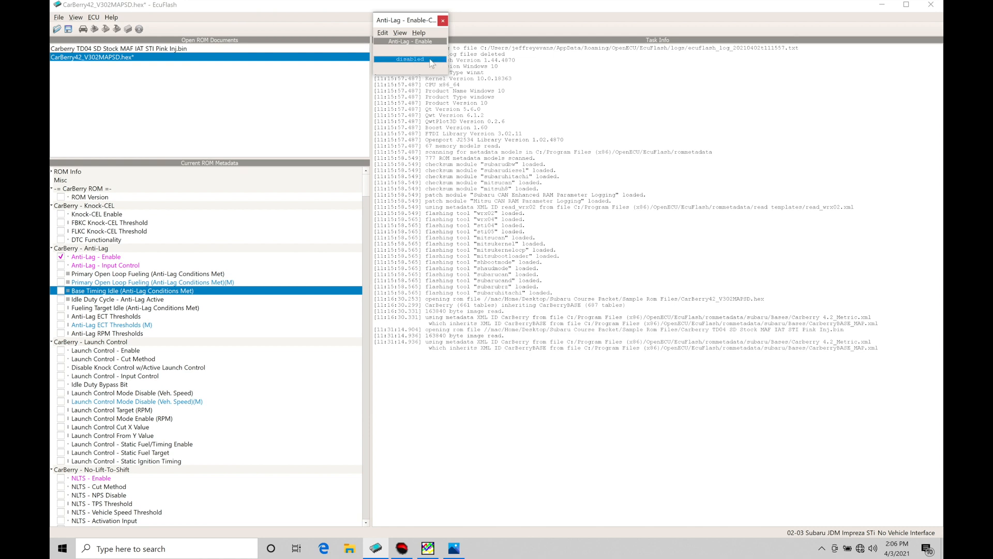
click(410, 59)
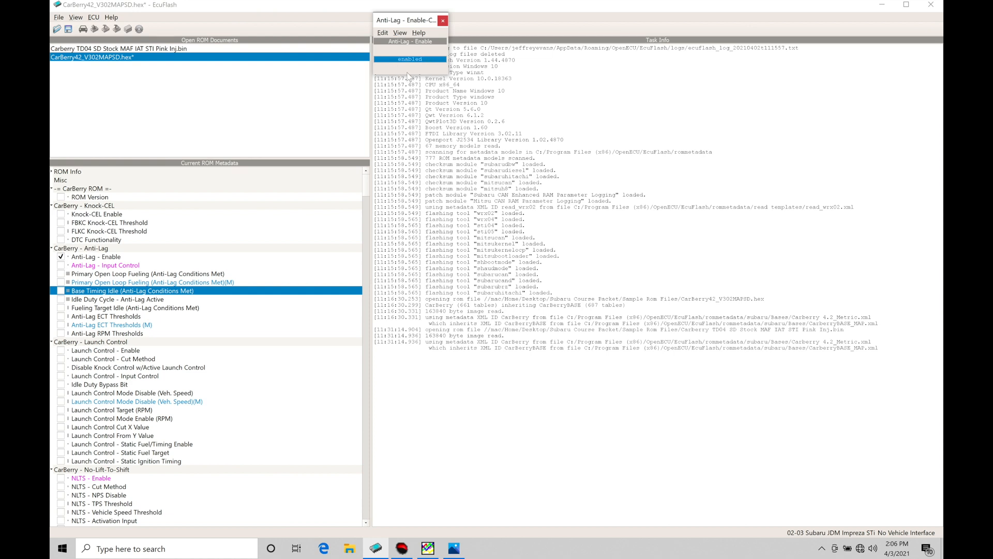
click(445, 20)
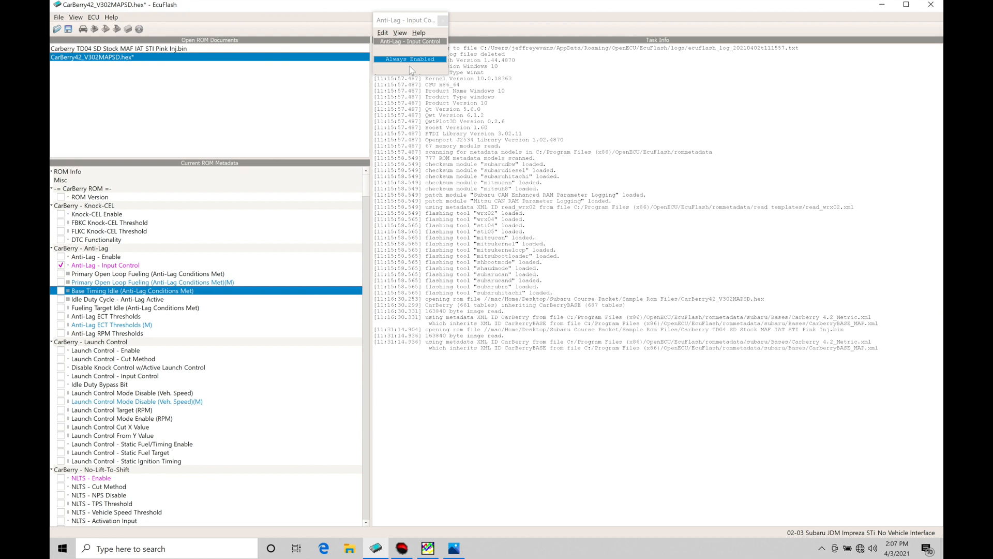
mouse_move(420, 72)
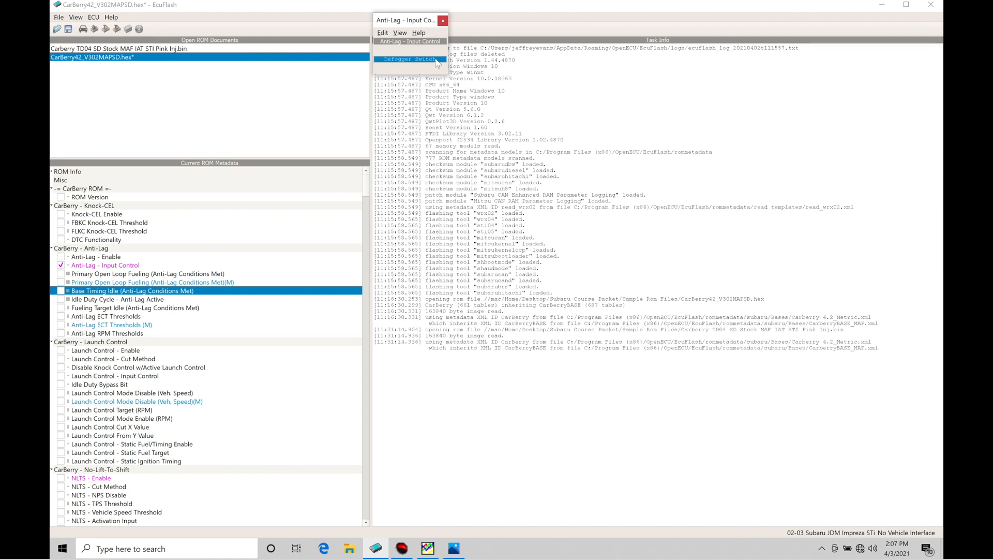
mouse_move(408, 71)
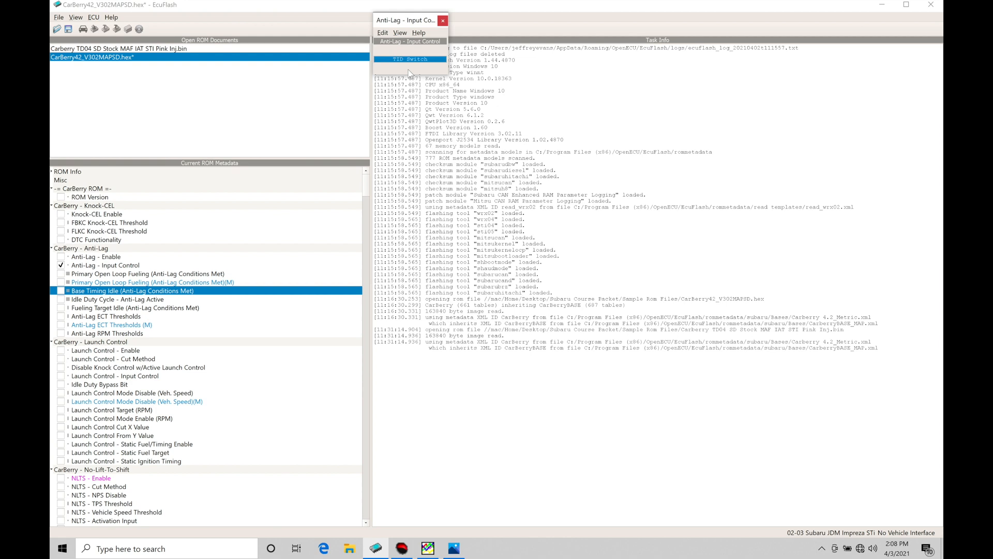
mouse_move(410, 61)
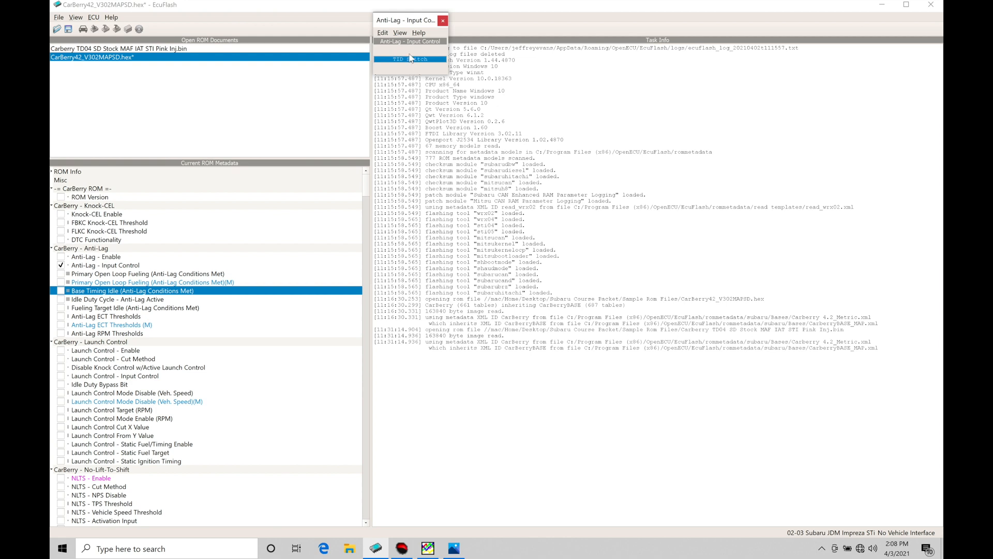